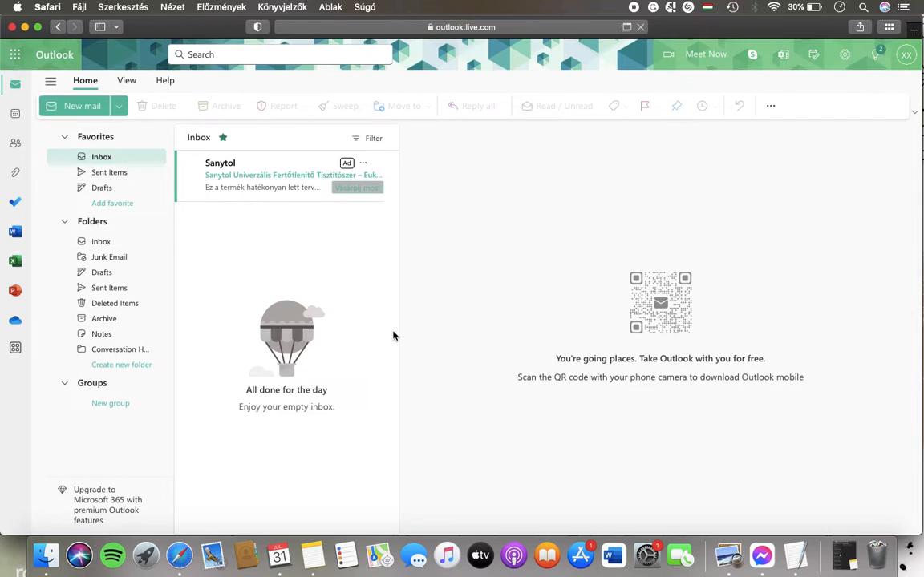
# Step: Open Outlook Settings from the gear icon, landing on Mail > Layout
pyautogui.click(844, 55)
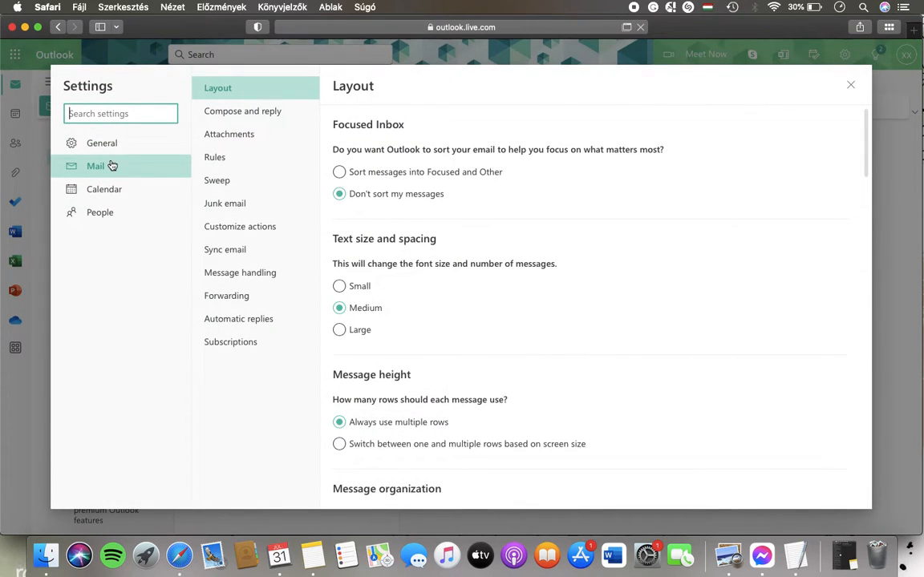
pyautogui.moveTo(225, 248)
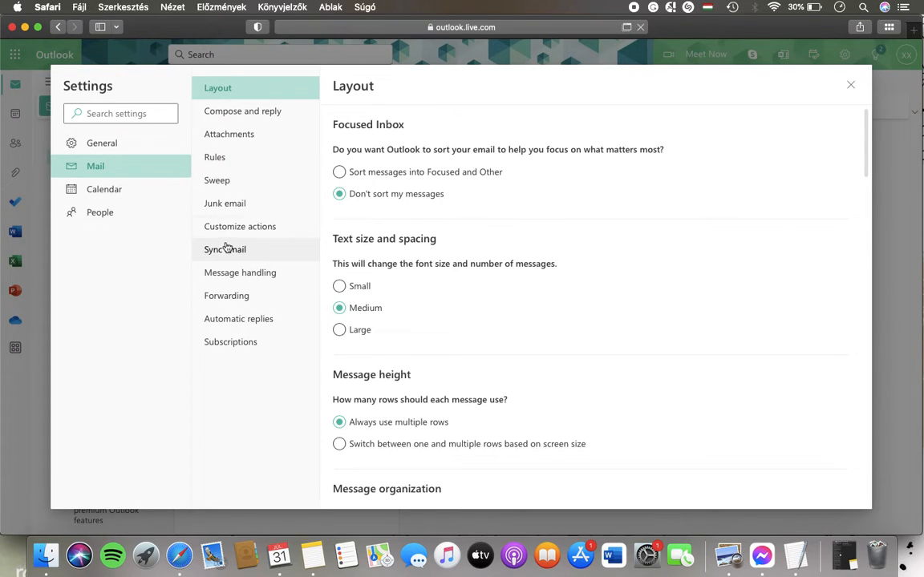
# Step: Scroll the Layout settings down to the Date headers section
pyautogui.scroll(-3)
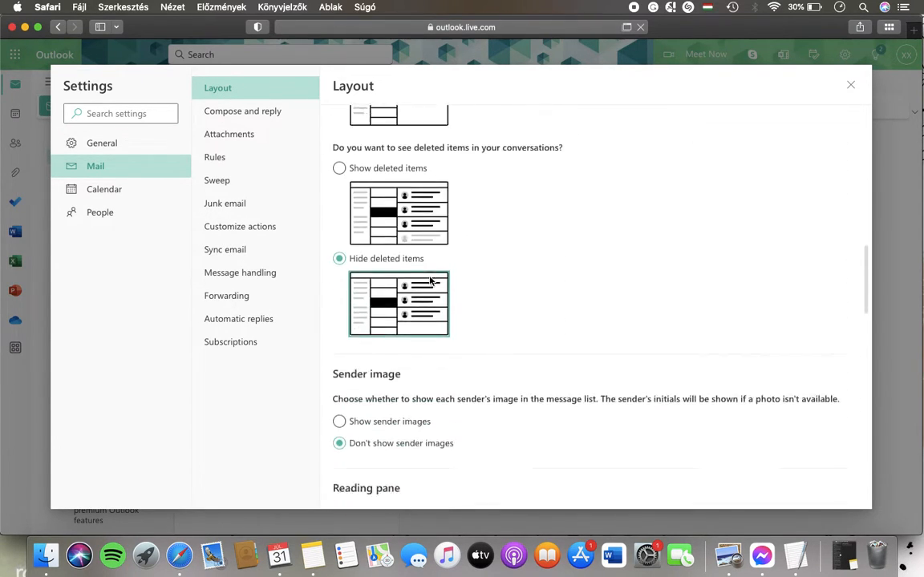
pyautogui.scroll(-3)
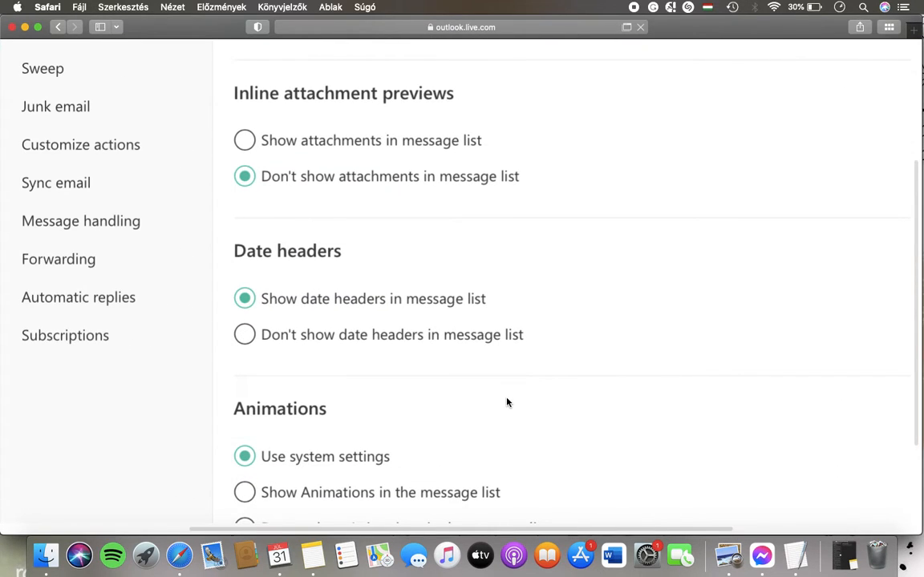
pyautogui.moveTo(446, 309)
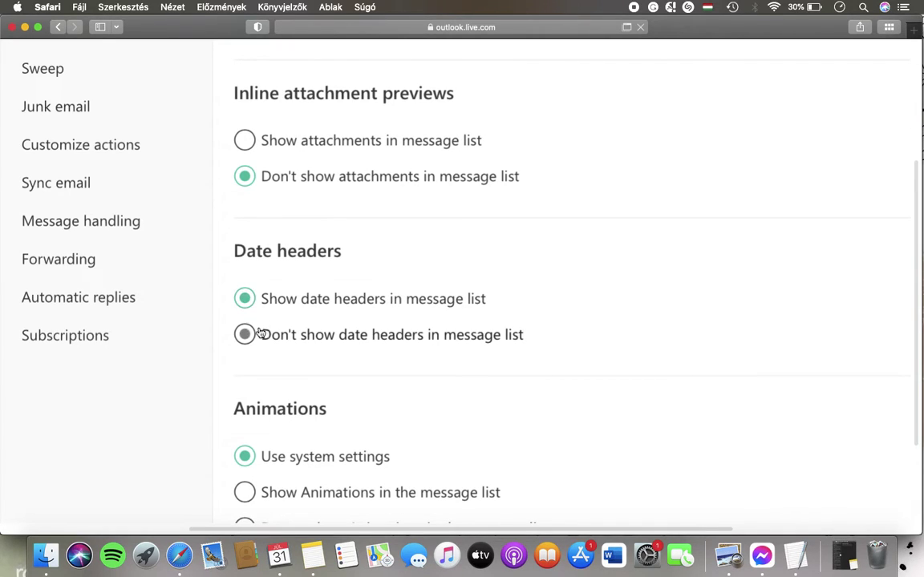
pyautogui.moveTo(637, 302)
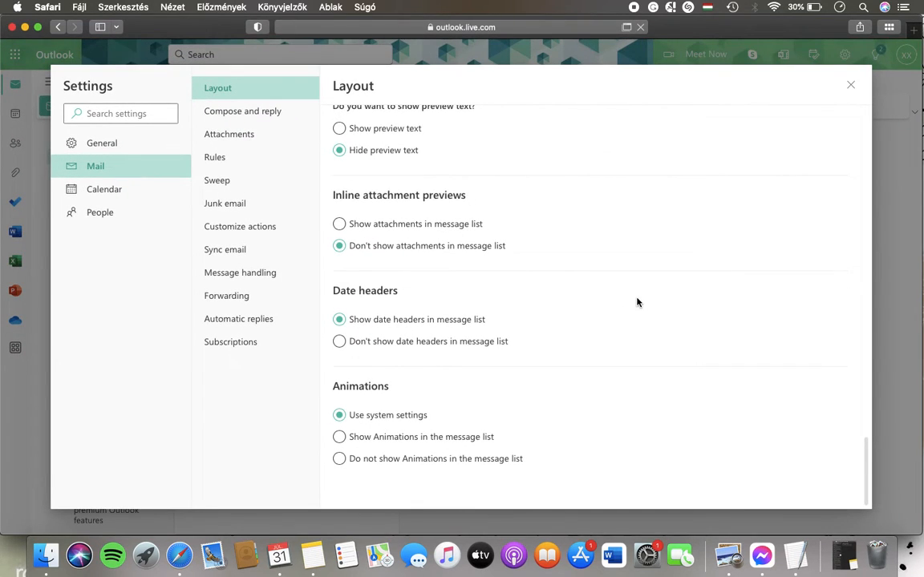
pyautogui.moveTo(768, 478)
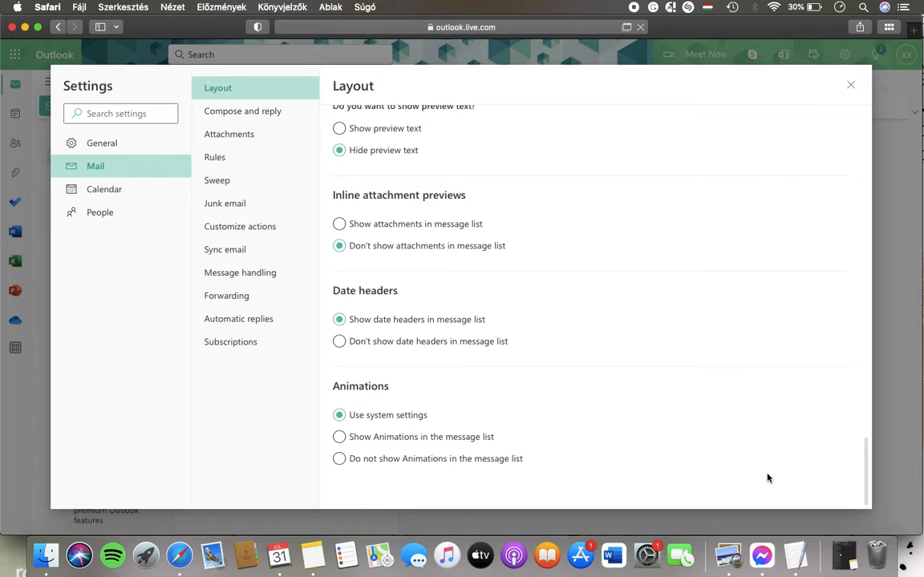
# Step: Choose 'Don't show date headers in message list' under Date headers
pyautogui.click(338, 340)
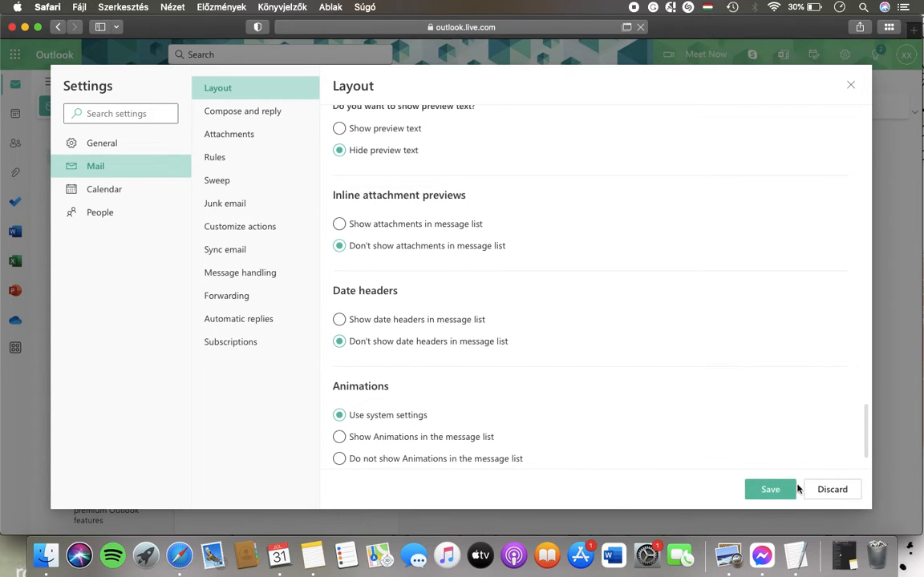